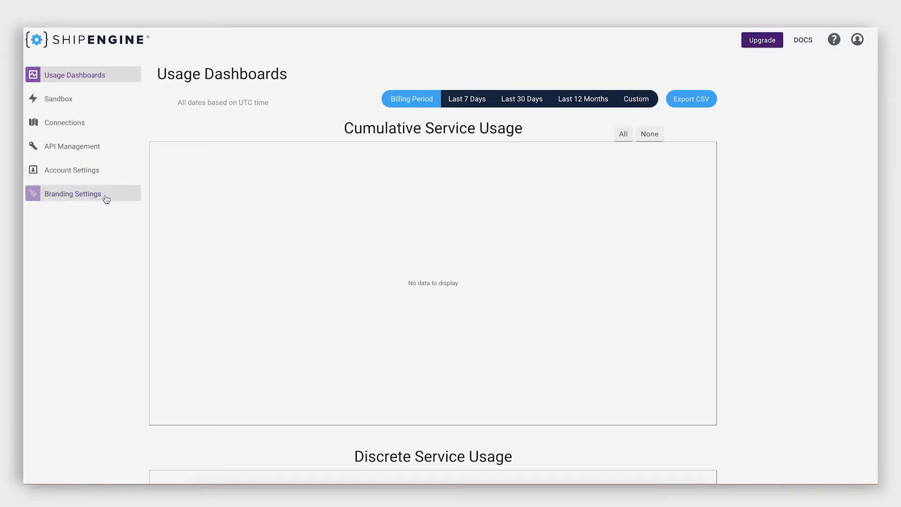
Start a new tracking theme from the Branding Settings Tracking tab.
{"action": "left_click", "coordinate": [72, 193]}
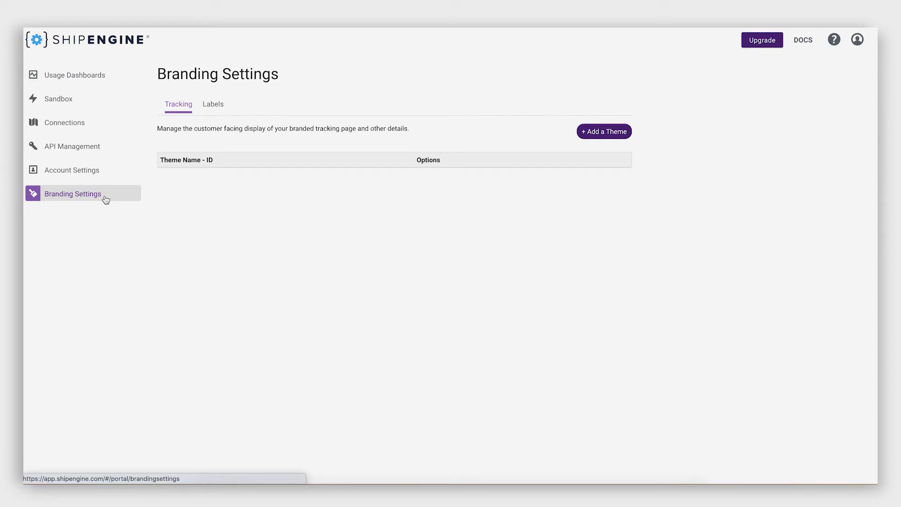
{"action": "mouse_move", "coordinate": [505, 138]}
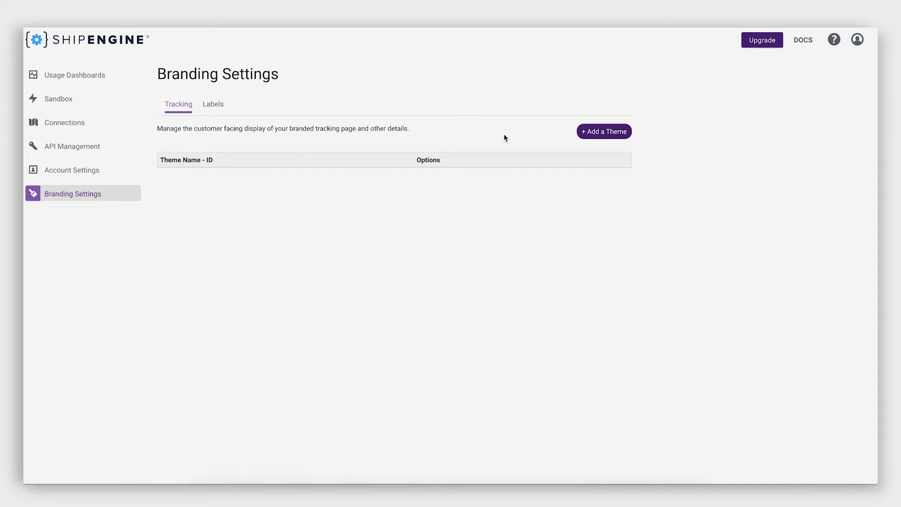
{"action": "left_click", "coordinate": [604, 131]}
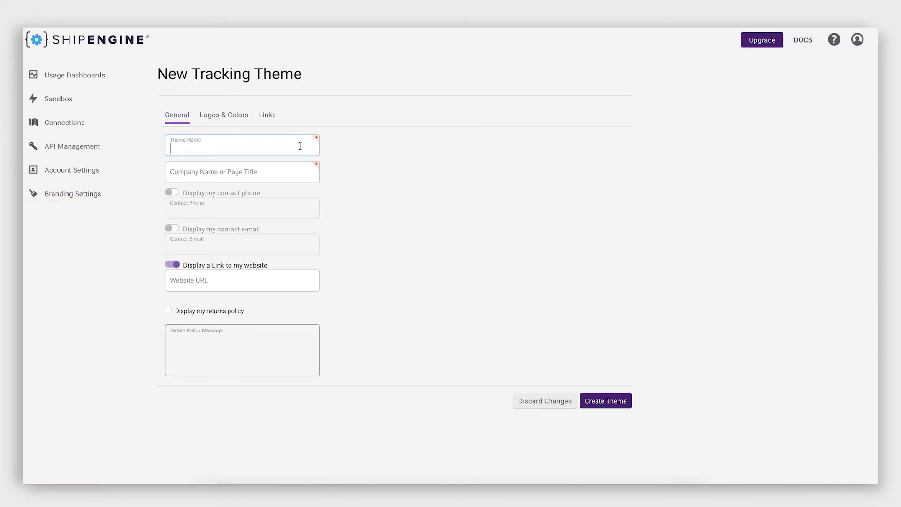
Review the new theme's Logos & Colors and Links settings.
{"action": "left_click", "coordinate": [223, 115]}
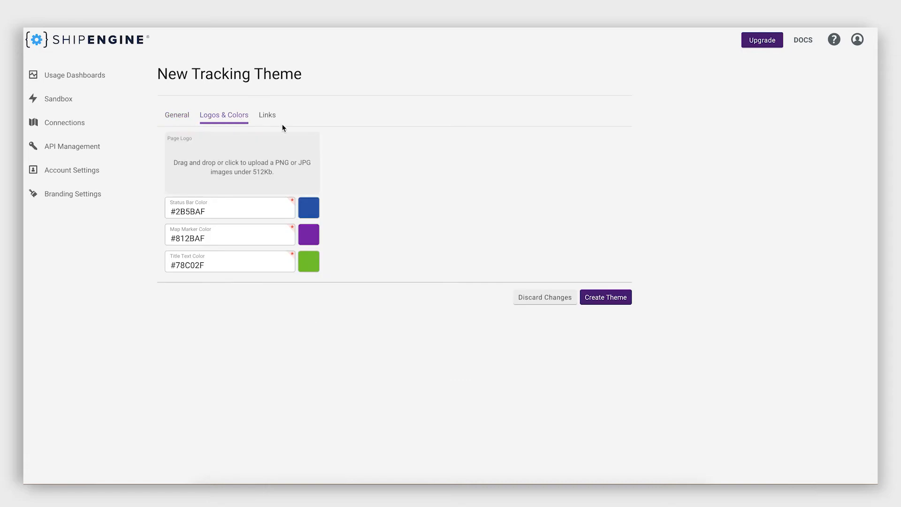
{"action": "left_click", "coordinate": [267, 114]}
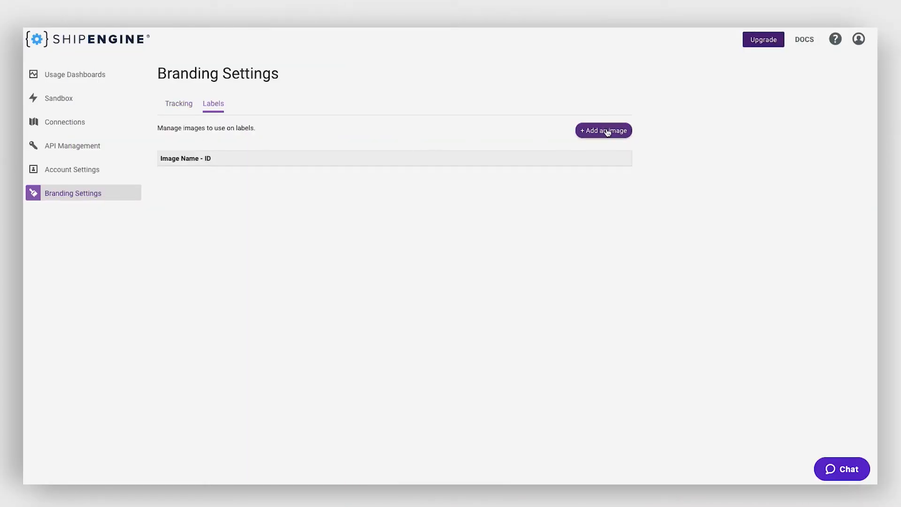
{"action": "mouse_move", "coordinate": [604, 130]}
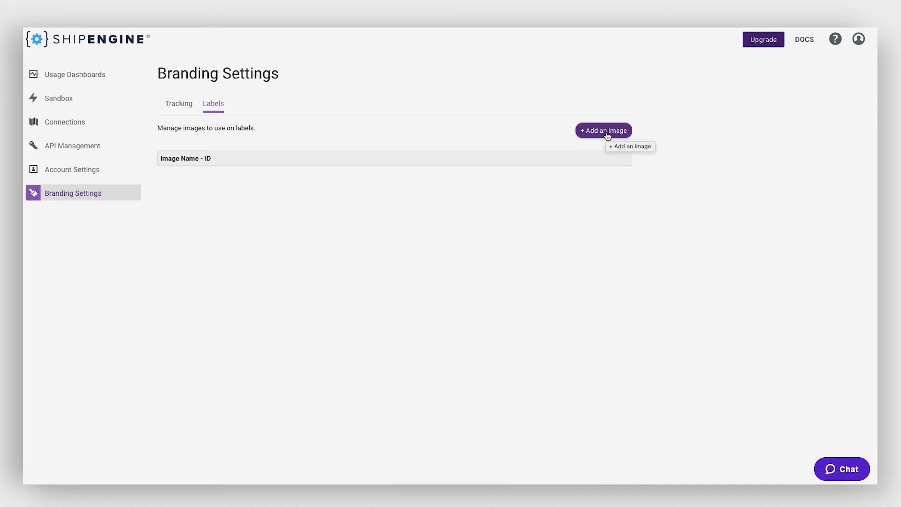
Start a blank new label image, then switch to the ShipEngine documentation.
{"action": "left_click", "coordinate": [604, 131]}
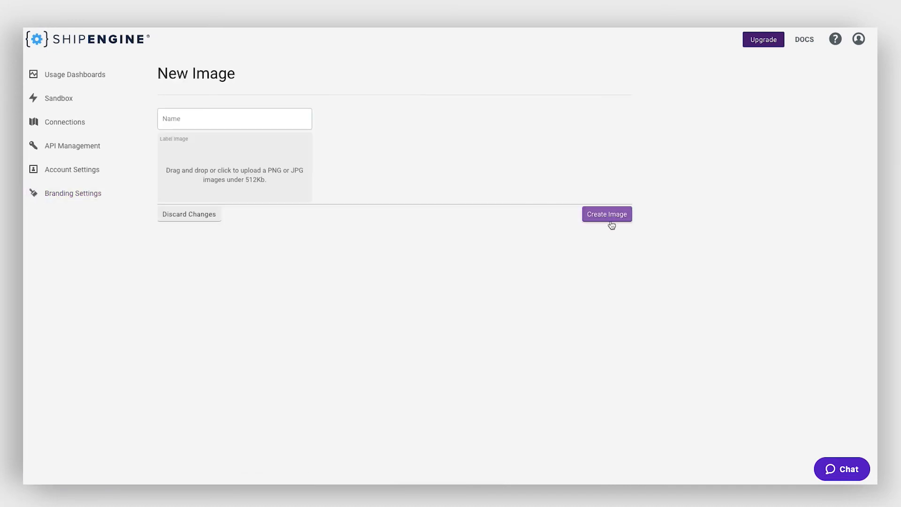
{"action": "left_click", "coordinate": [804, 39]}
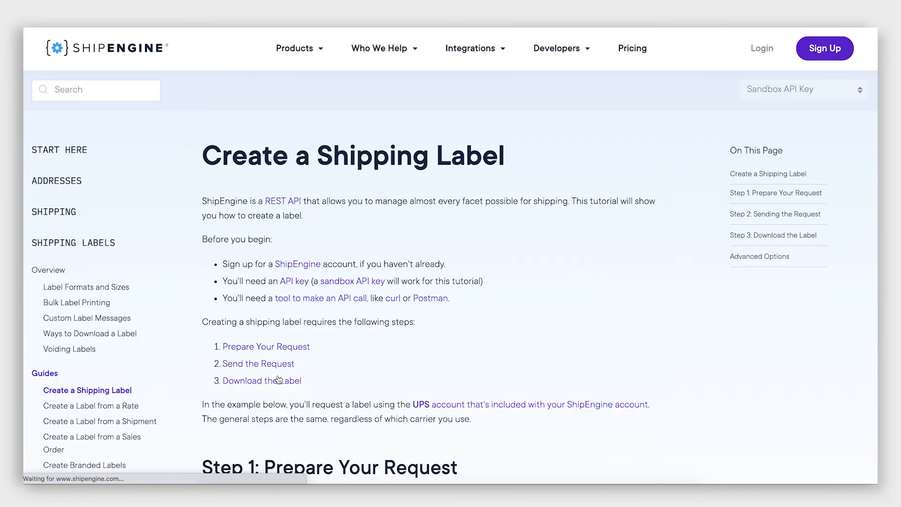
{"action": "mouse_move", "coordinate": [87, 319]}
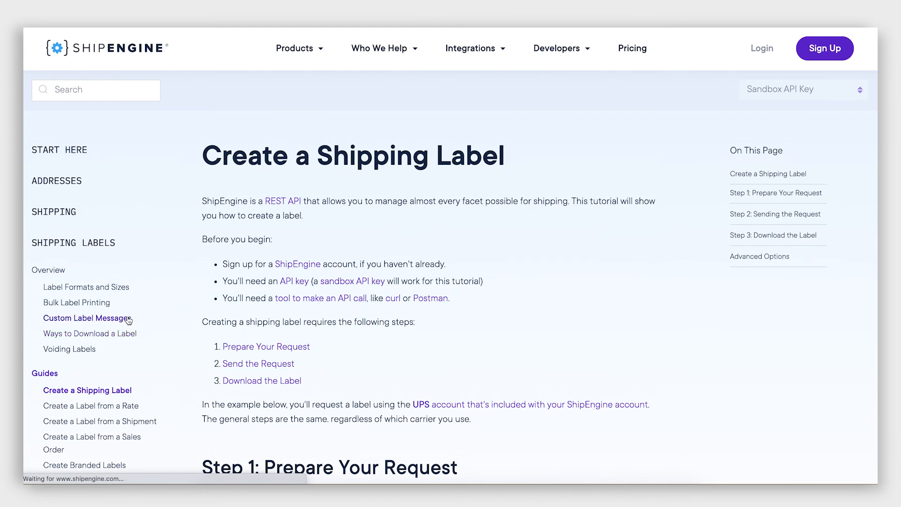
Read the Custom Label Messages guide down to its example label and JSON request.
{"action": "left_click", "coordinate": [86, 318]}
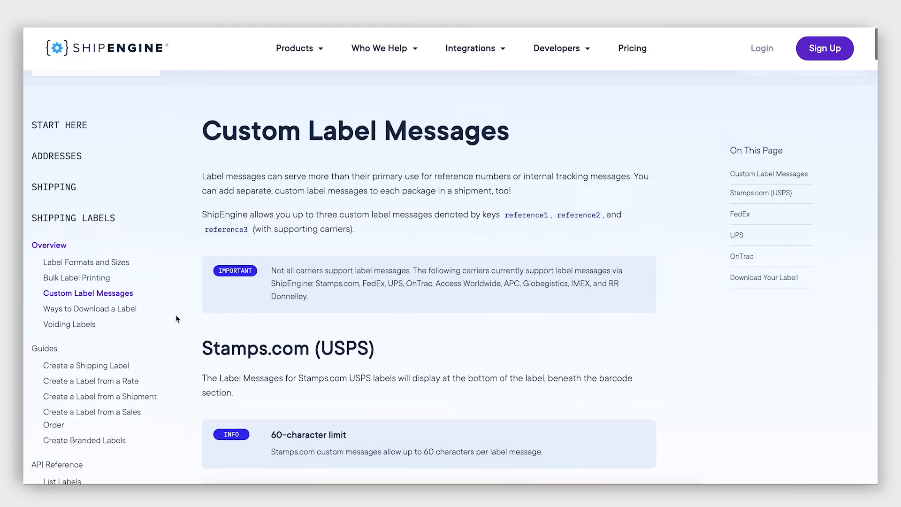
{"action": "scroll", "scroll_direction": "down", "scroll_amount": 3}
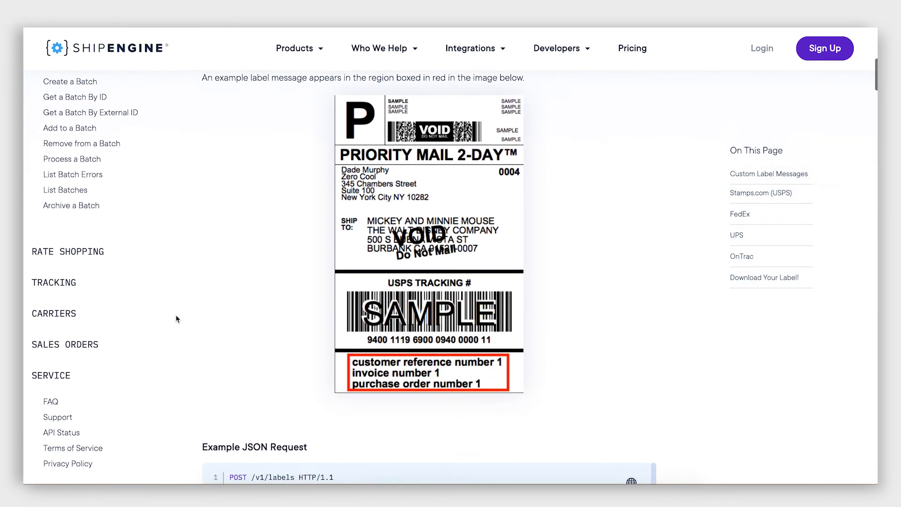
{"action": "scroll", "scroll_direction": "down", "scroll_amount": 3}
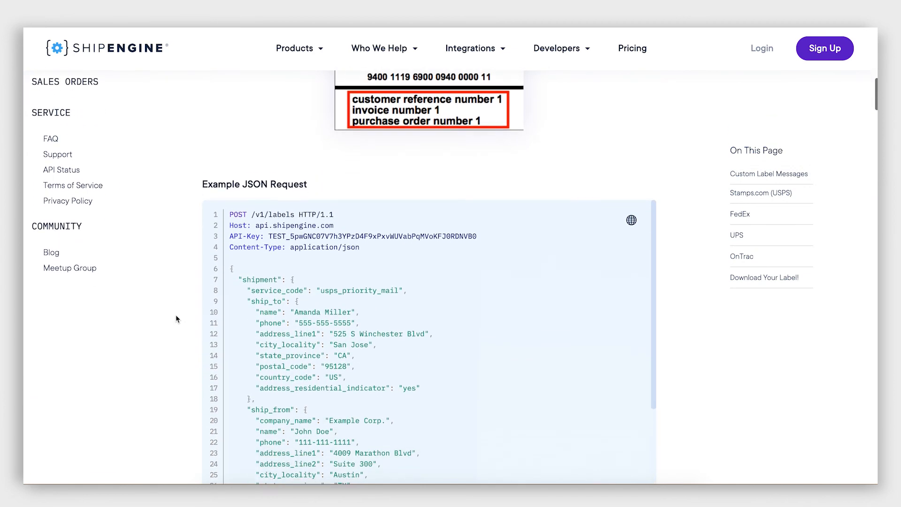